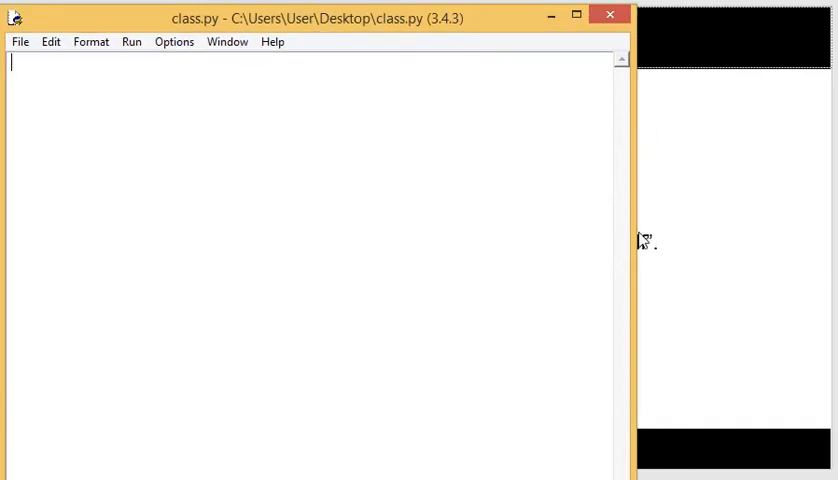
# - Type the 'class Shape:' header in class.py and delete the placeholder attribute and method lines
pyautogui.click(577, 16)
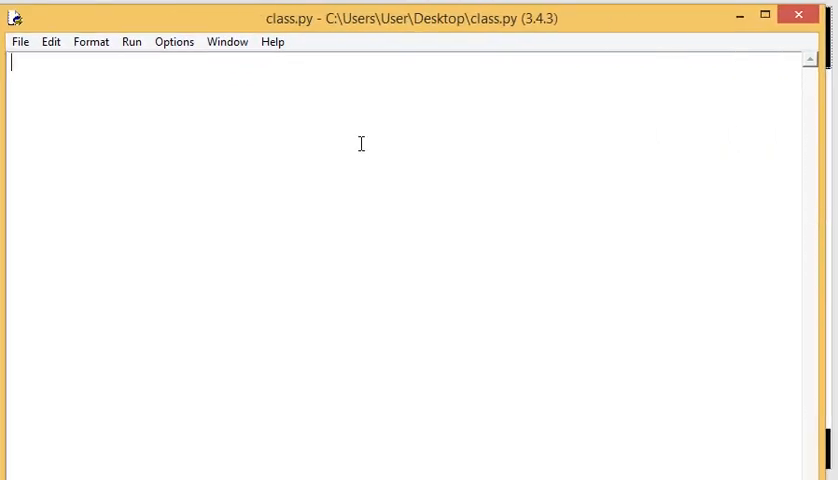
pyautogui.write('class Shape:')
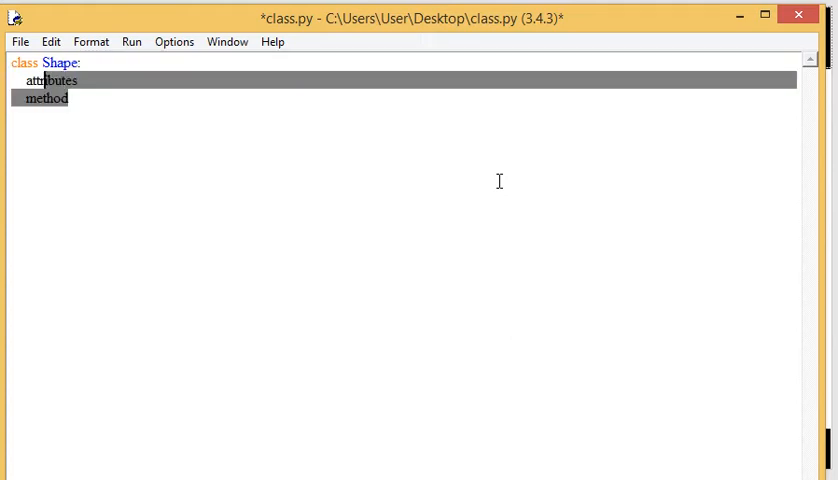
pyautogui.press('Delete')
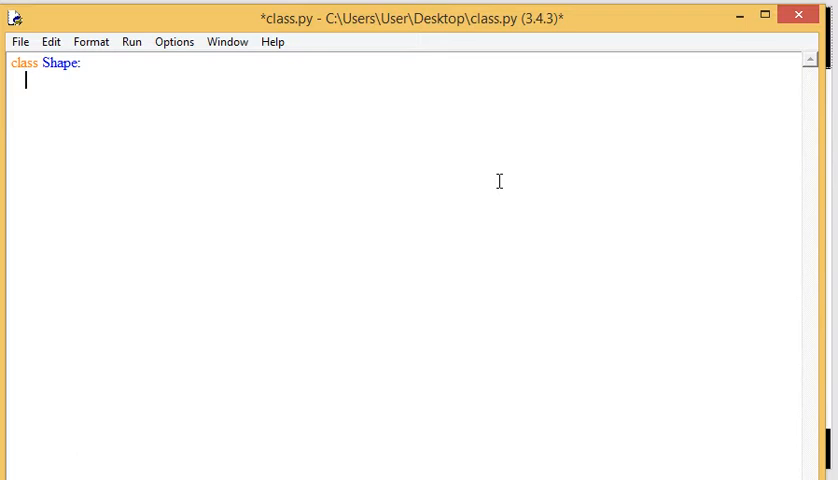
# - Add def __init__(self,x,y) setting self.x=x #width and self.y=y
pyautogui.write('def')
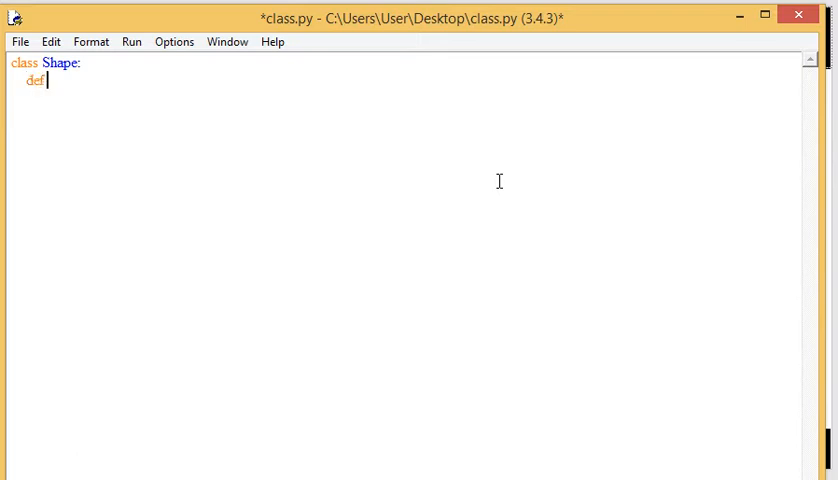
pyautogui.write('__init__')
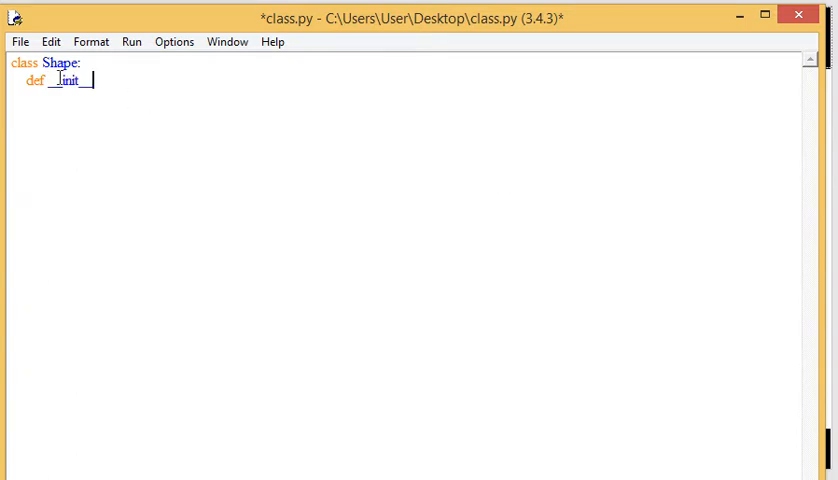
pyautogui.write('(self')
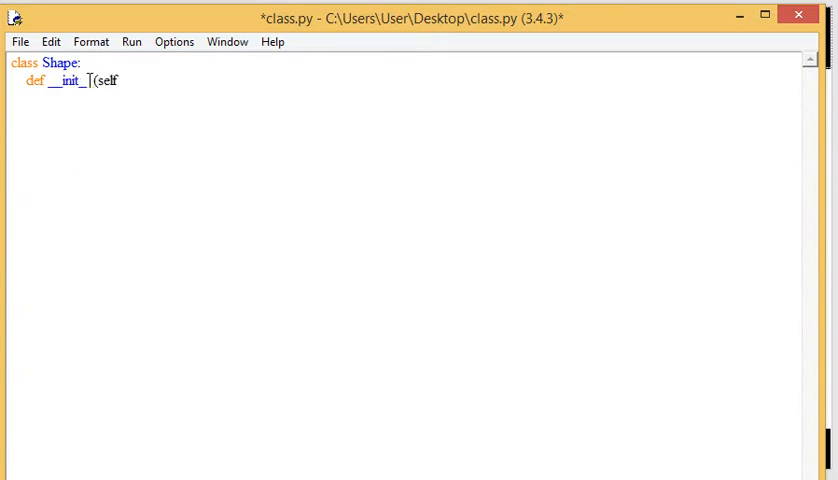
pyautogui.write(')')
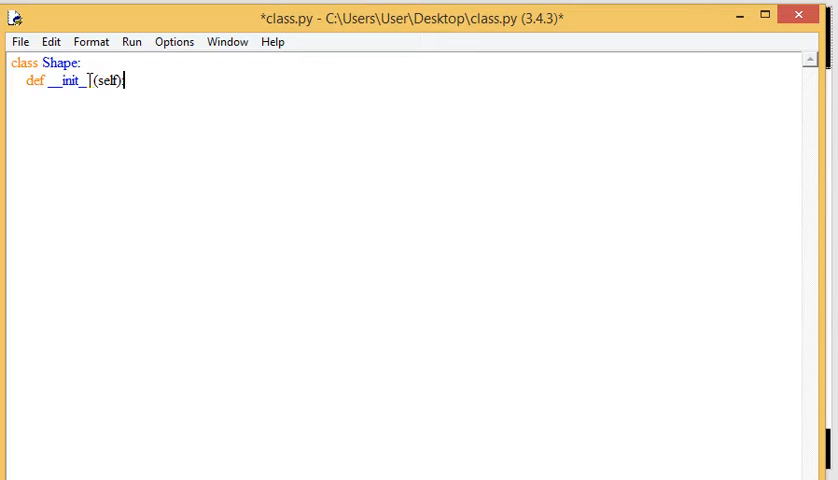
pyautogui.write(':')
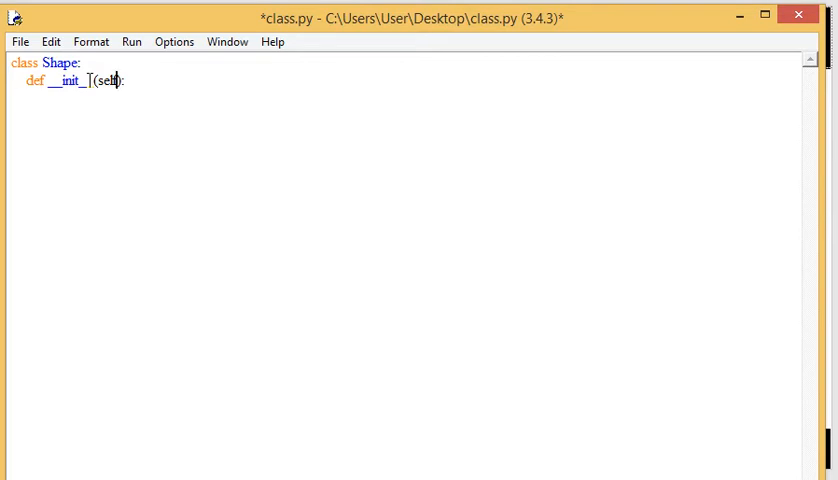
pyautogui.write(',x,y')
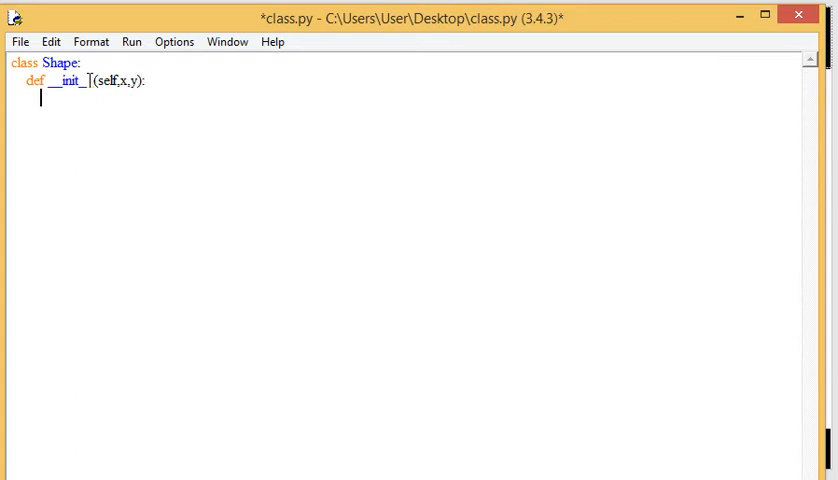
pyautogui.write('el')
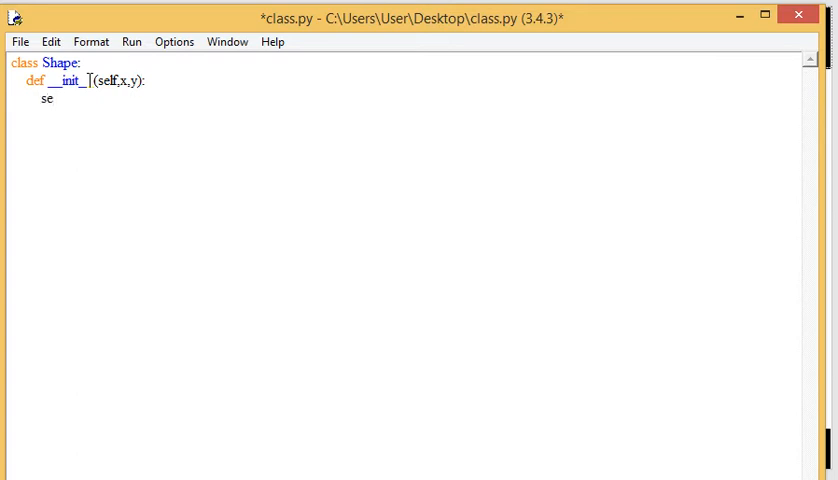
pyautogui.write('lf.x=')
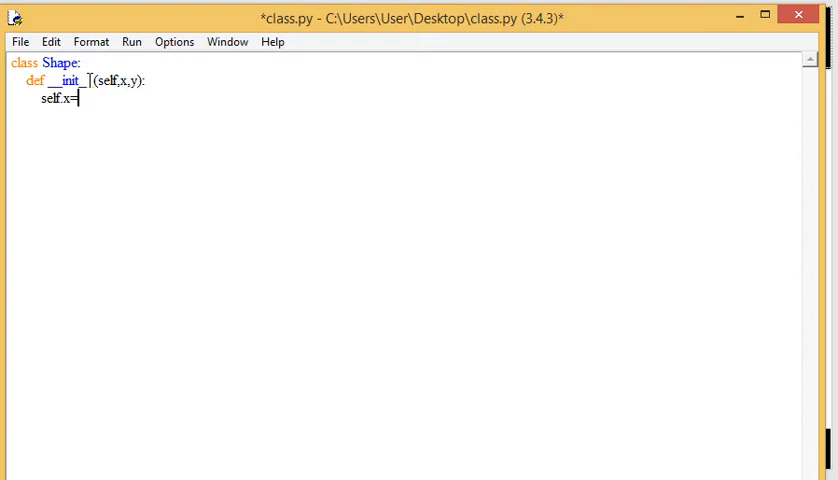
pyautogui.write('x #w')
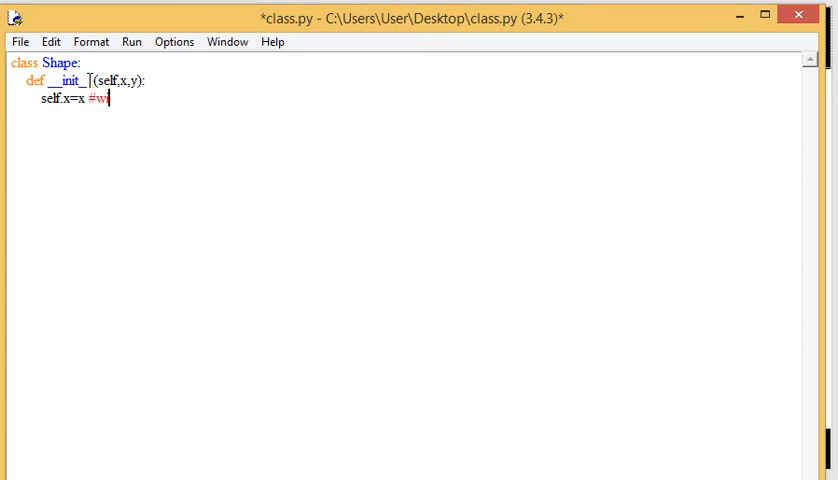
pyautogui.write('idth')
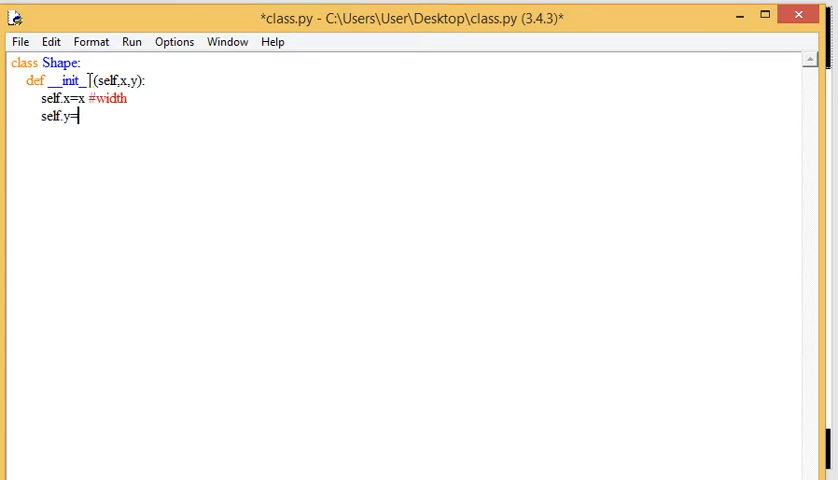
pyautogui.write('y')
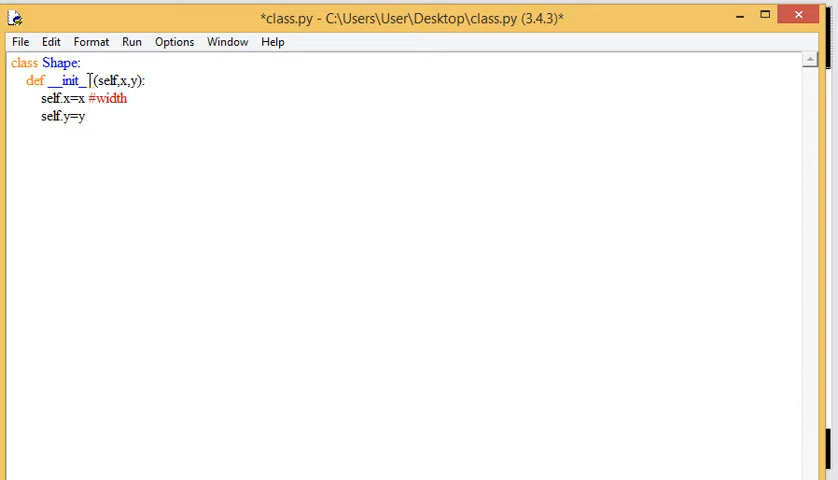
# - Finish the #height comment and add description and author placeholder string attributes
pyautogui.write('#height')
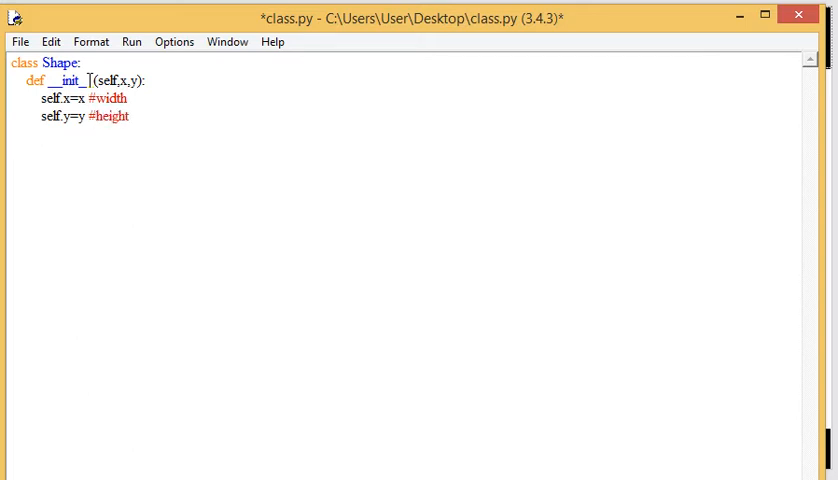
pyautogui.write('descrip')
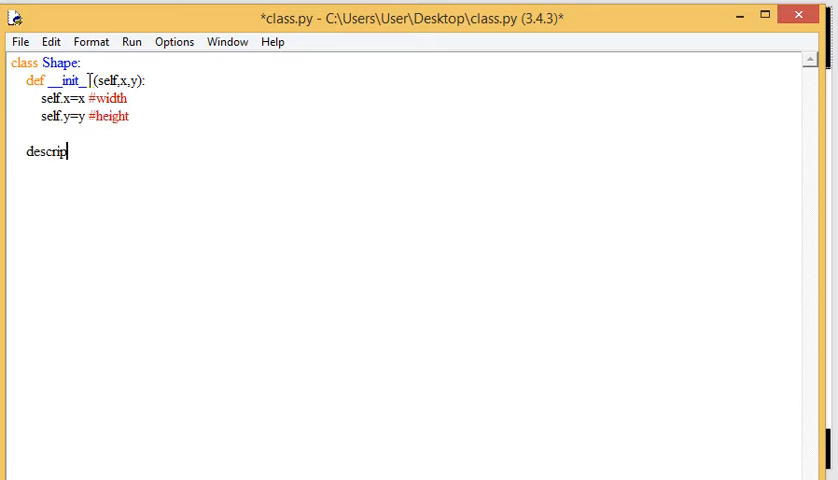
pyautogui.write('tion="The shape is ...."0')
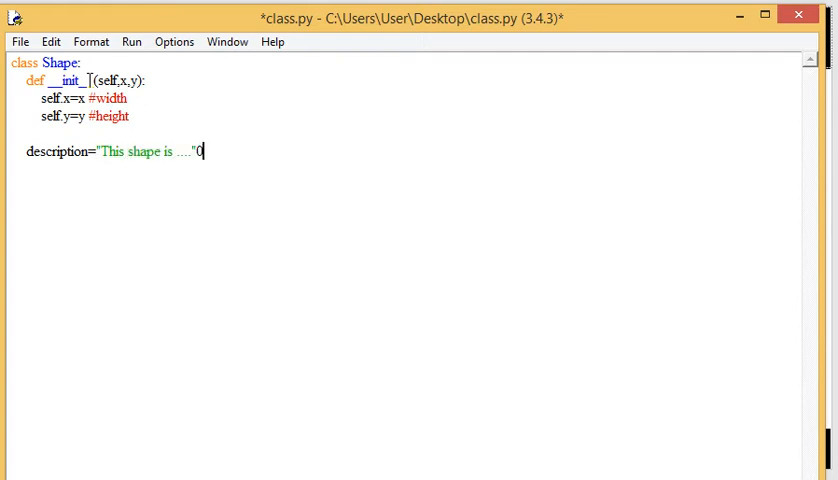
pyautogui.write('au')
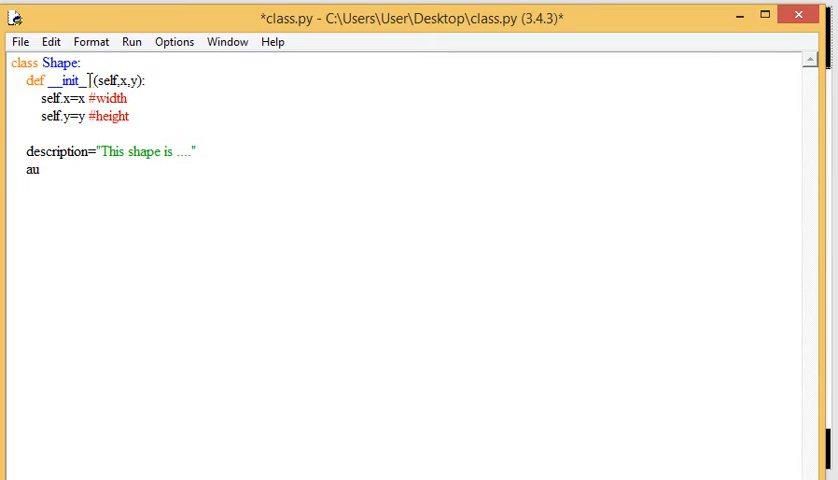
pyautogui.write('thor="This s')
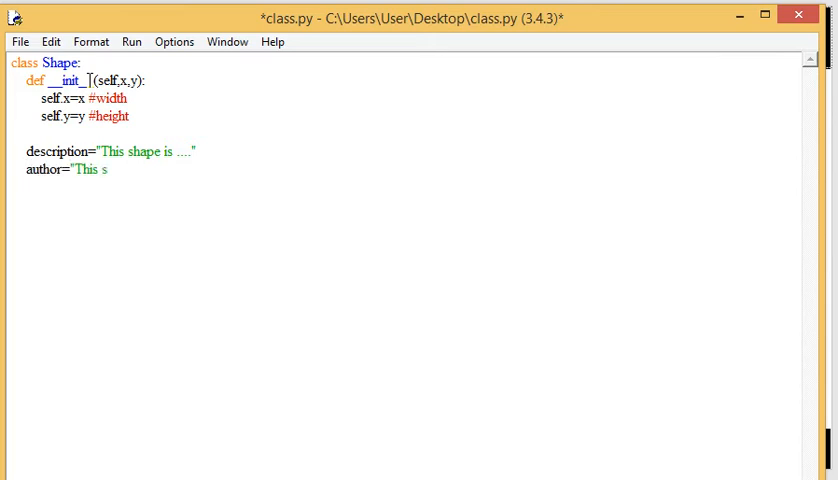
pyautogui.write('hape has been a')
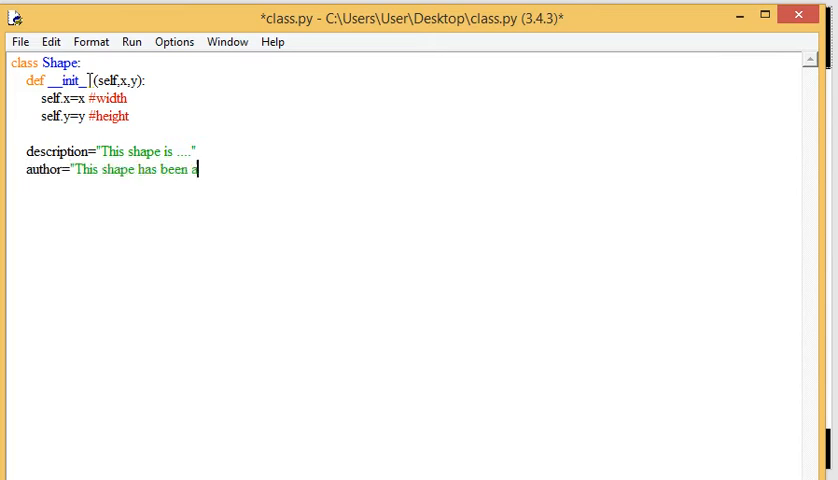
pyautogui.write('uthored by..."')
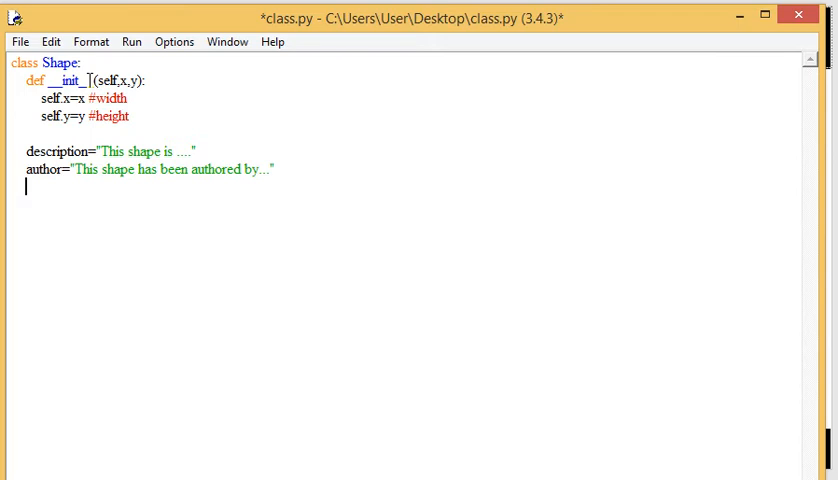
pyautogui.press('Return')
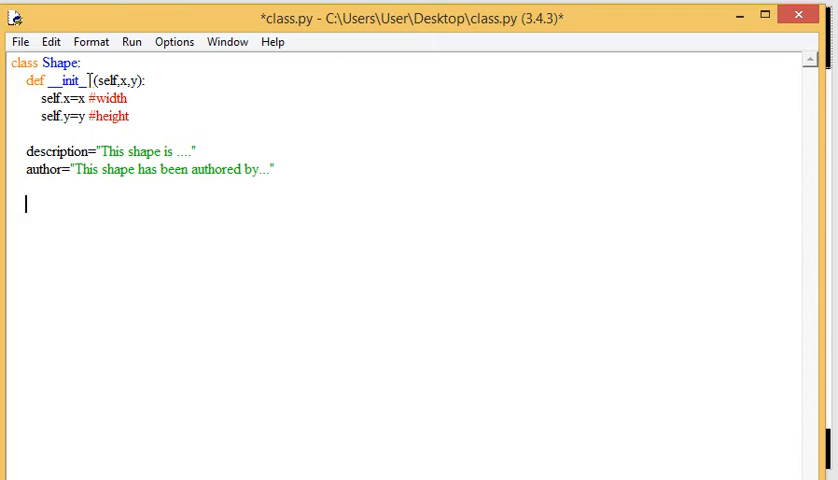
# - Write def area(self): with the body 'return self.x*self.y'
pyautogui.write('def area')
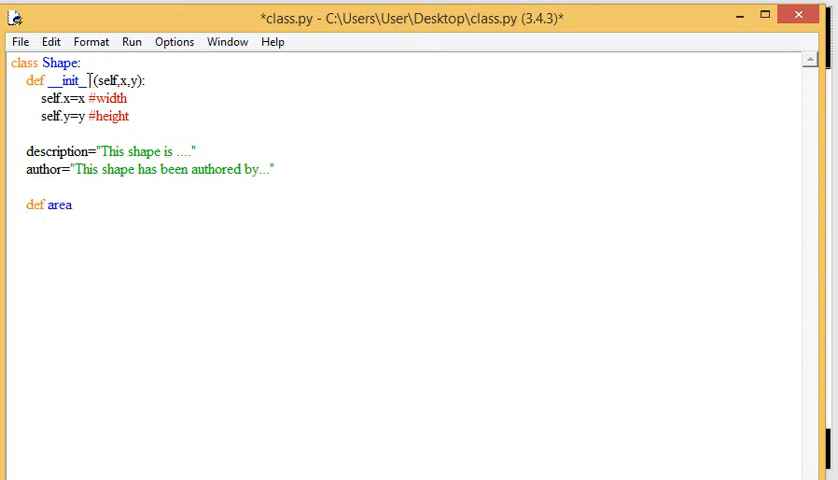
pyautogui.write('(self')
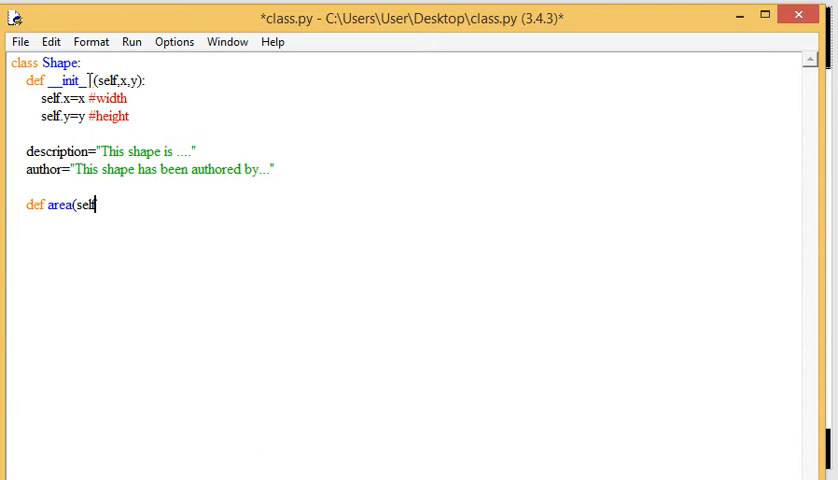
pyautogui.write('):')
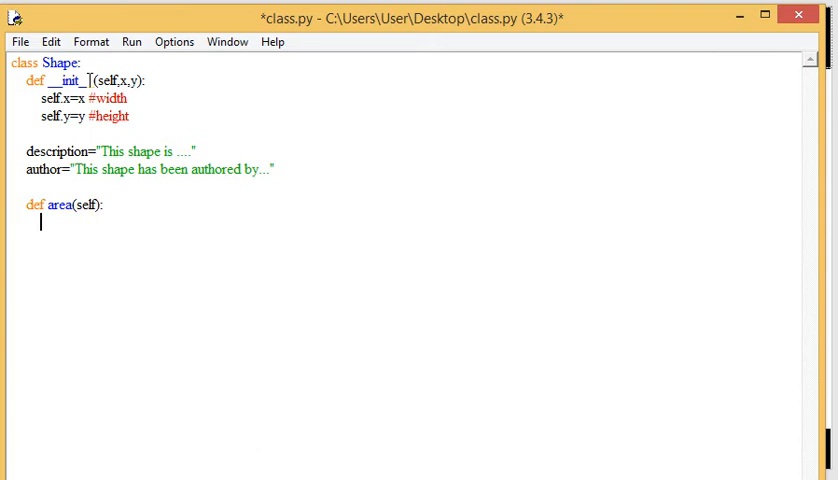
pyautogui.write('re')
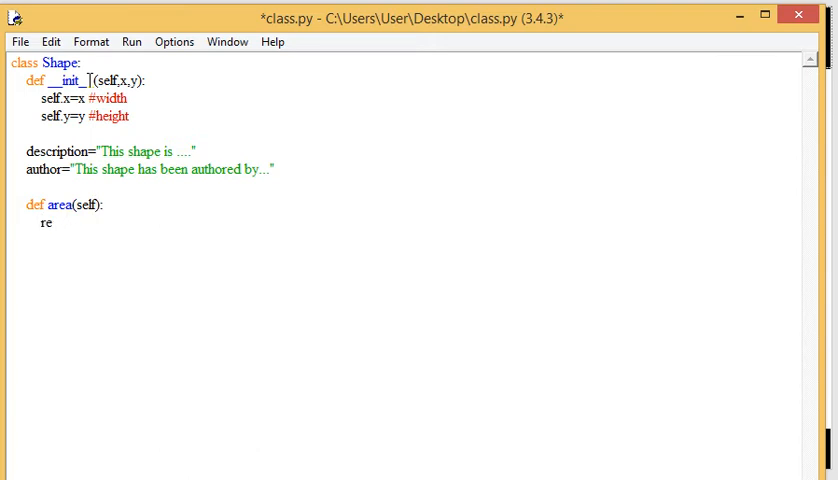
pyautogui.write('turn')
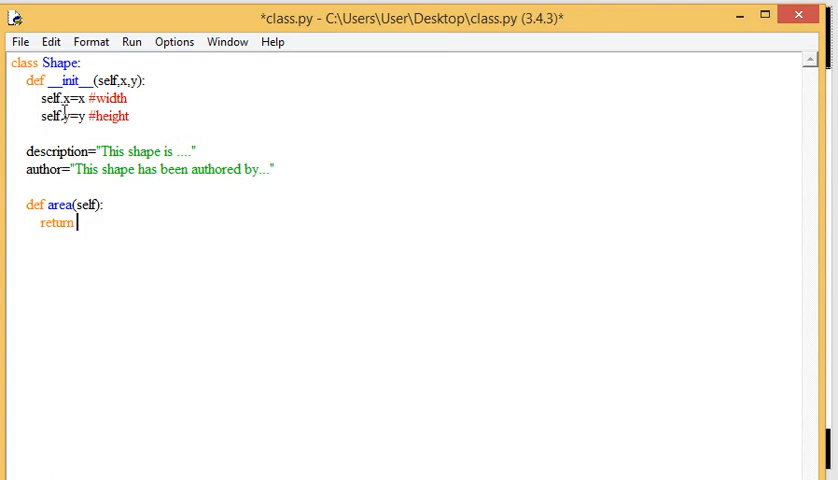
pyautogui.write('self')
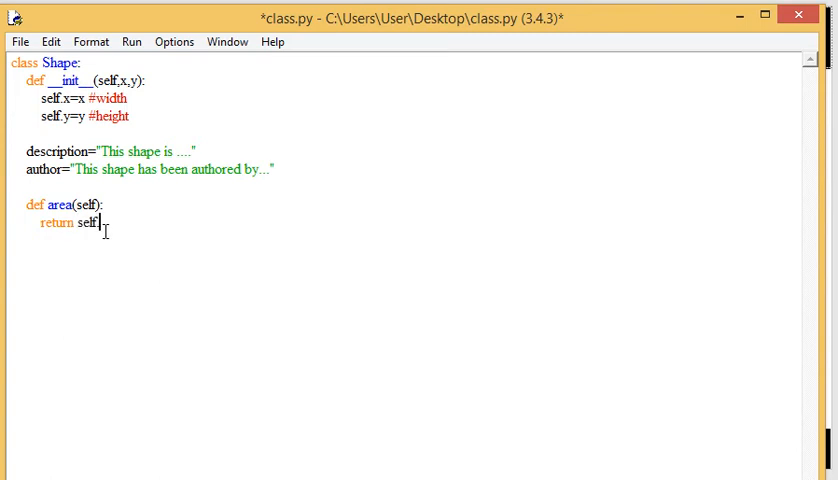
pyautogui.write('.x*se')
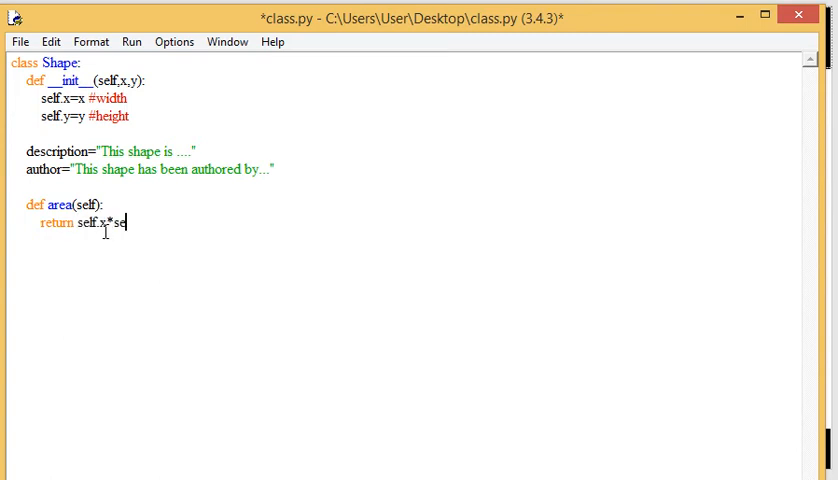
pyautogui.write('lf.y')
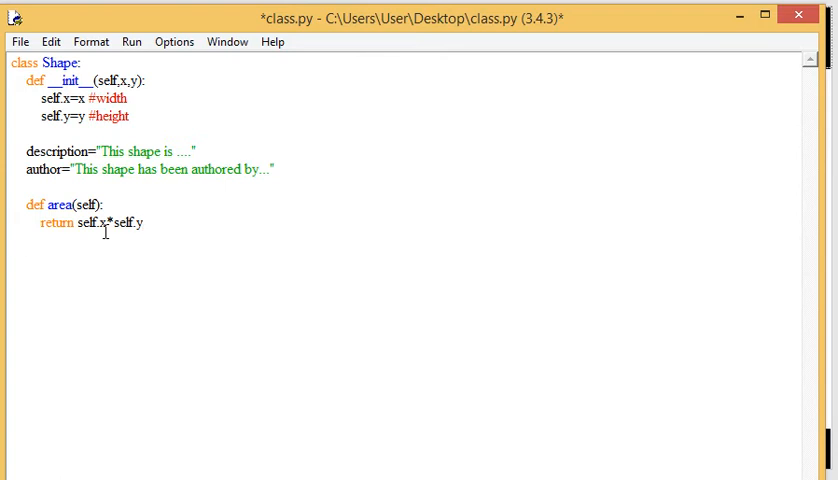
# - Add def perimeter(self): returning 2*self.x+2*self.y
pyautogui.write('def')
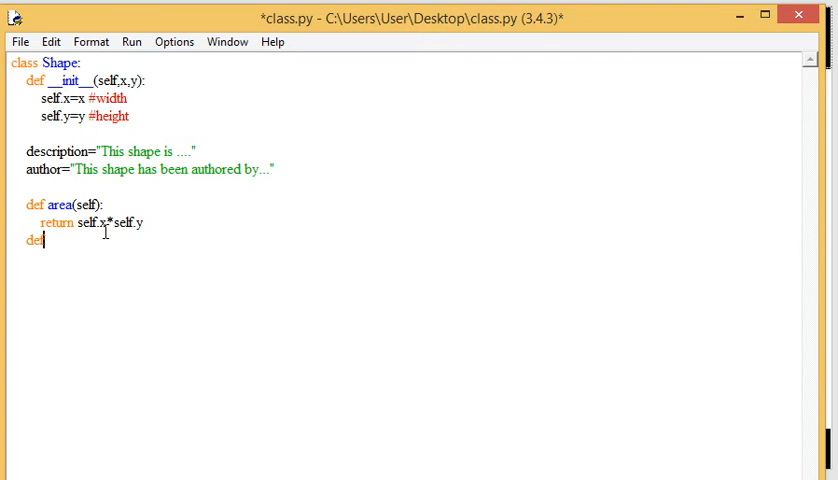
pyautogui.write('peri')
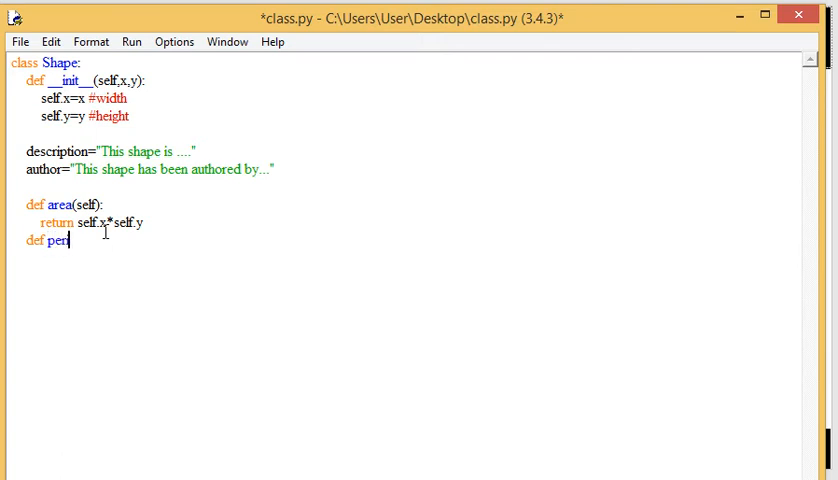
pyautogui.write('imeter(self):')
pyautogui.write('return 2*se')
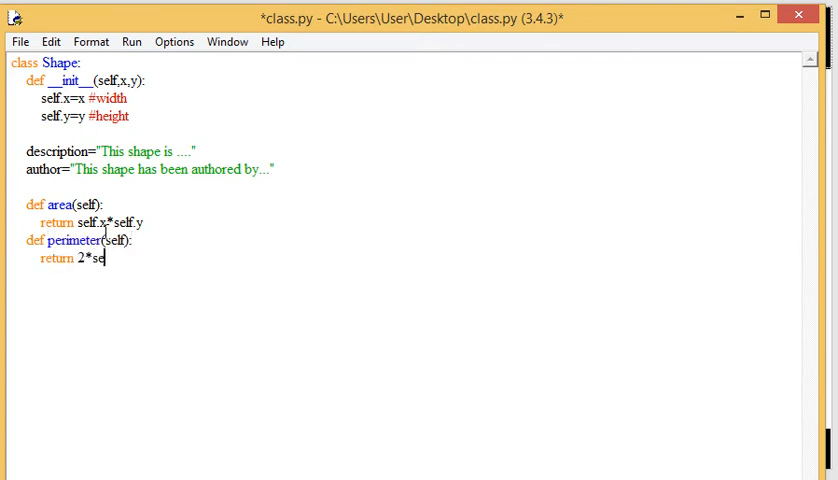
pyautogui.write('lf.x')
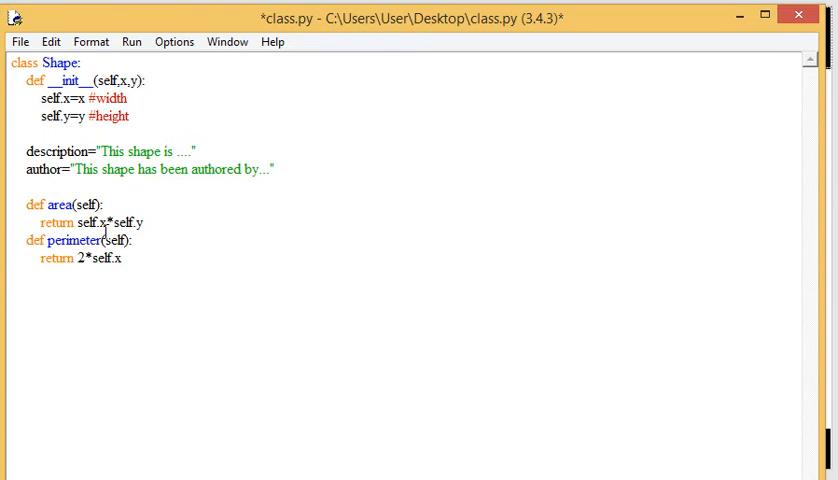
pyautogui.write('+2*')
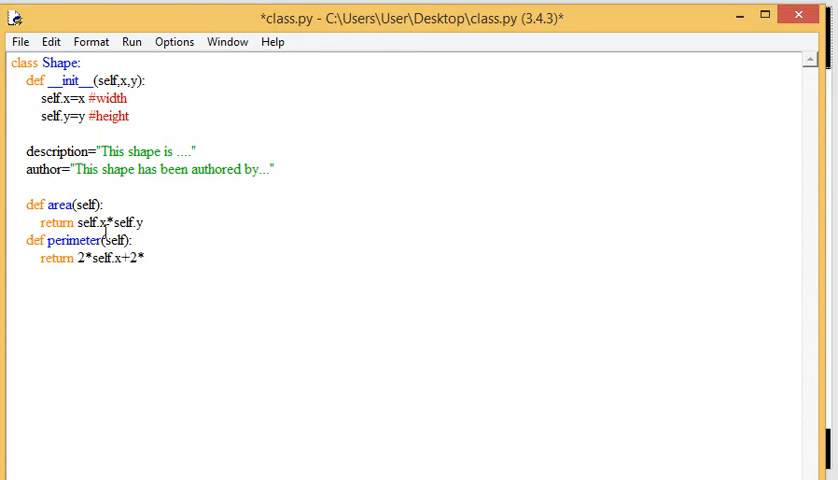
pyautogui.write('*self.y')
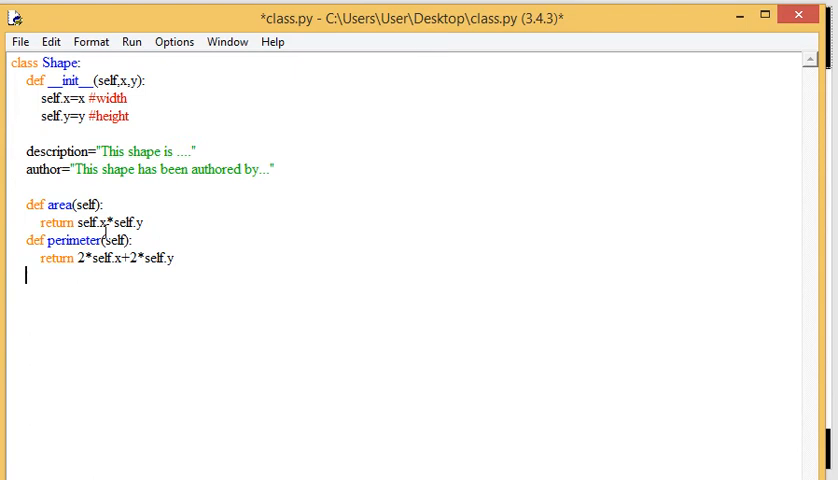
# - Add def printDimension(self): printing the dimensions with width self.x and height self.y
pyautogui.write('def printD')
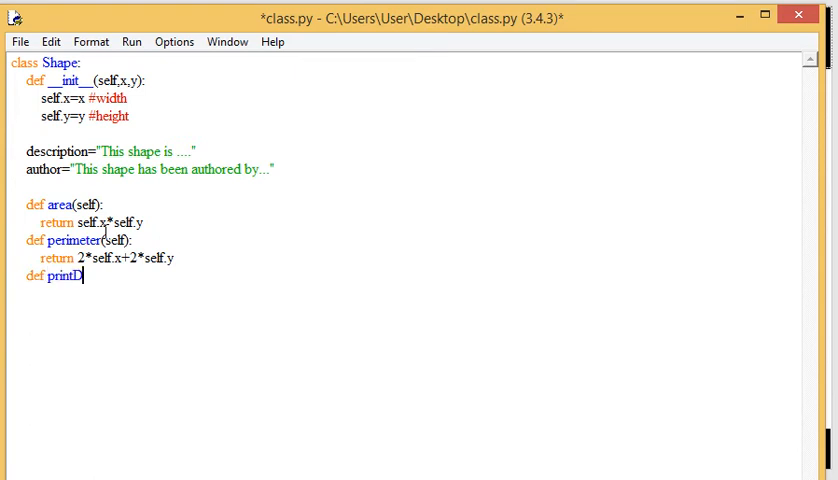
pyautogui.write('imension')
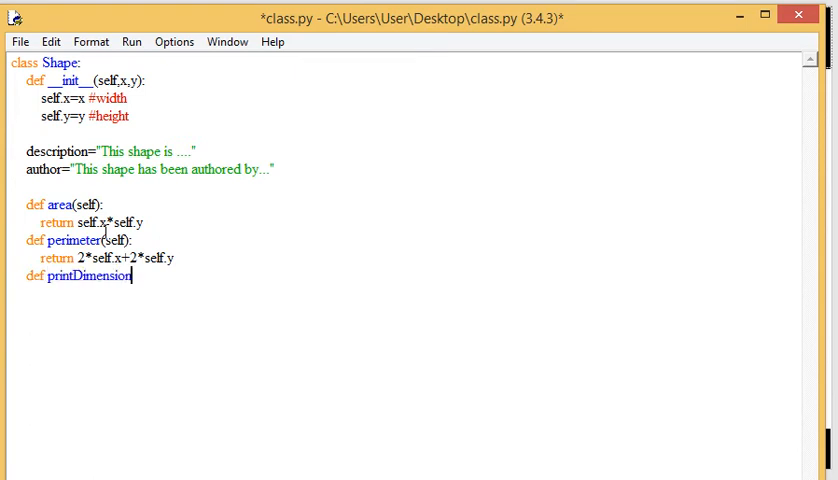
pyautogui.write('(self):')
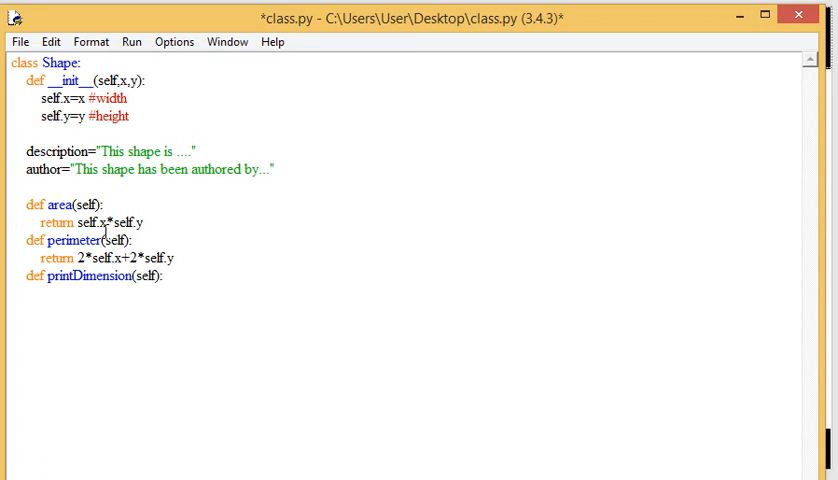
pyautogui.write('print("The dim')
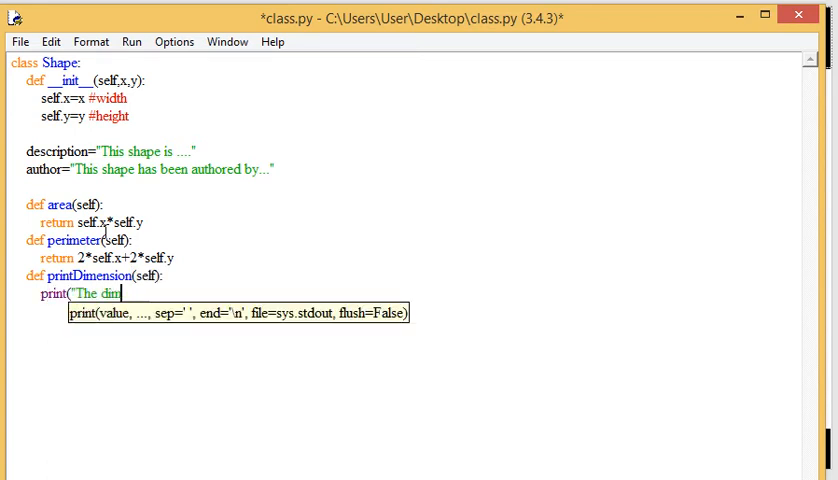
pyautogui.write('ensions of this ha')
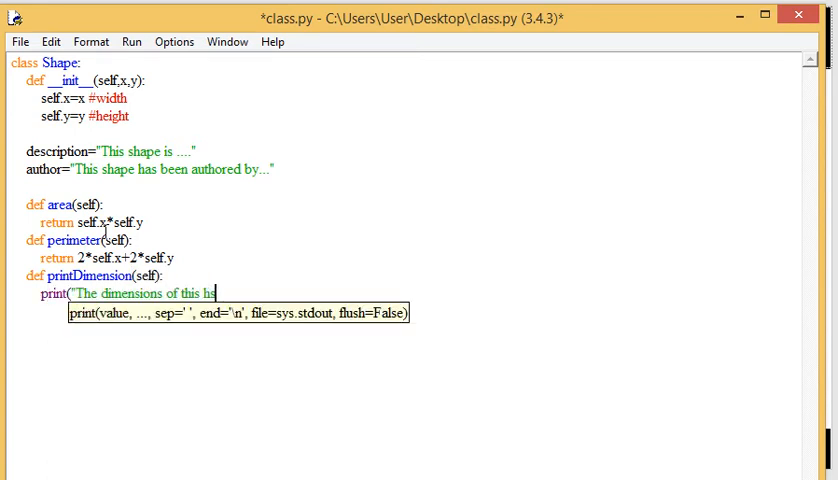
pyautogui.write('hape are: wid')
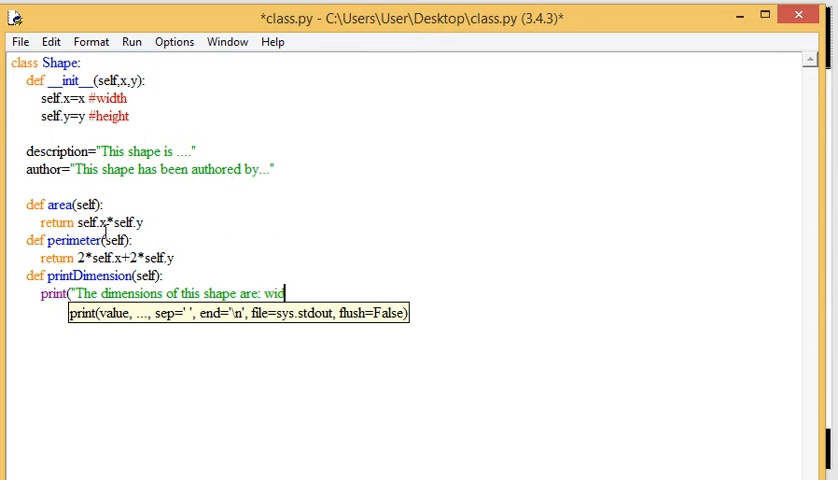
pyautogui.write('th:')
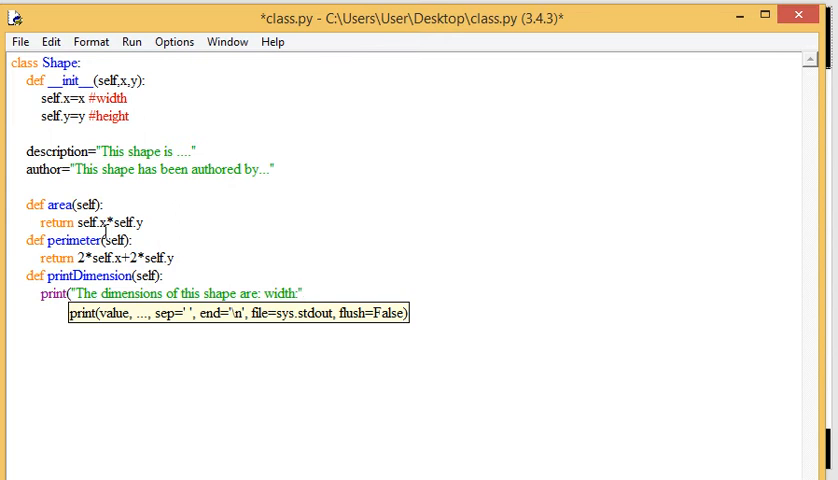
pyautogui.write(',self.x')
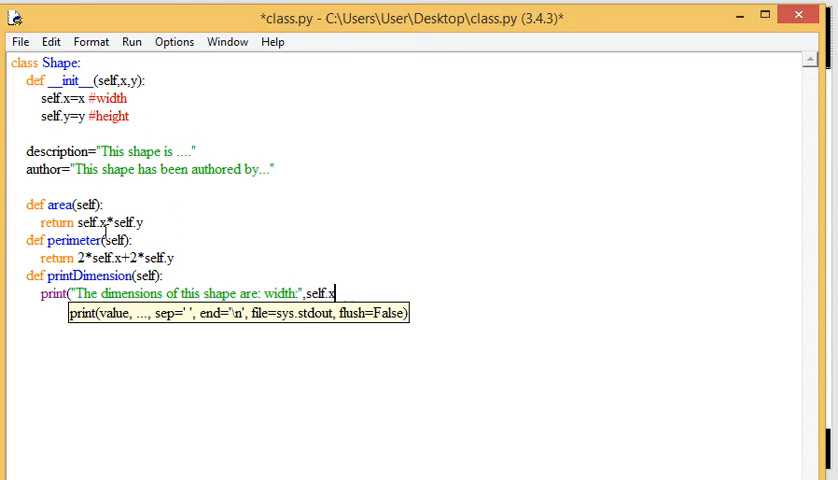
pyautogui.write(',"and h')
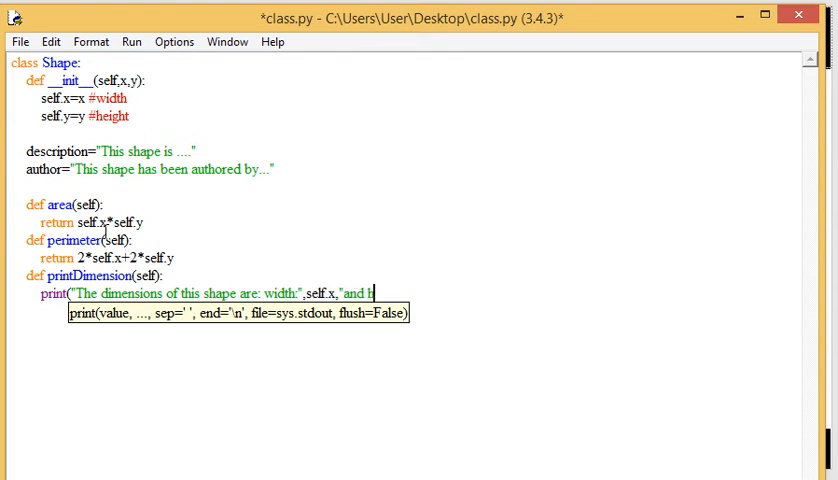
pyautogui.write('eight:,')
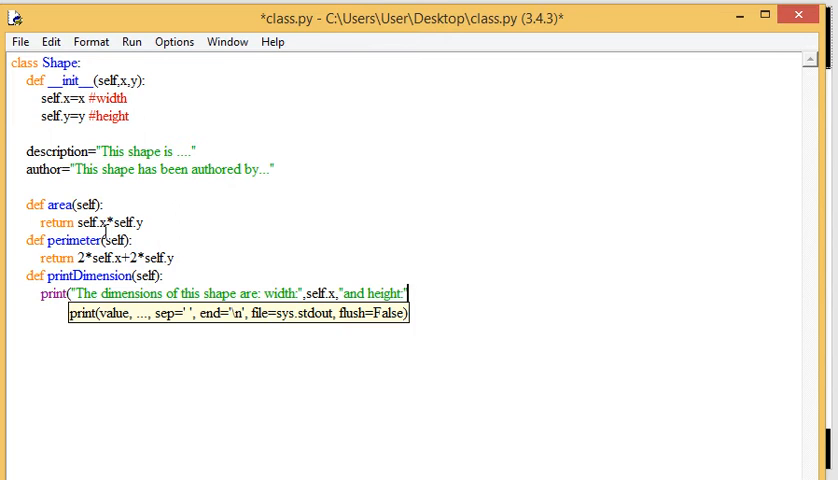
pyautogui.write(',self.y')
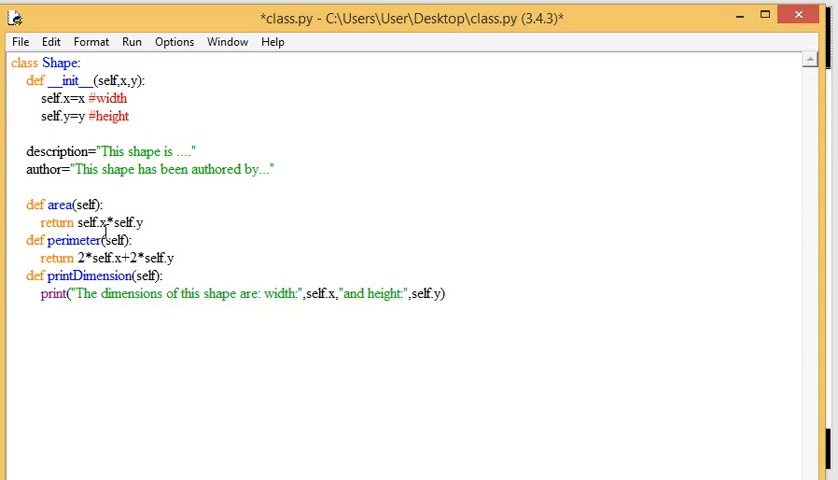
# - Save and run class.py, then start a '#ntohing h' comment below the class
pyautogui.press('ctrl+s')
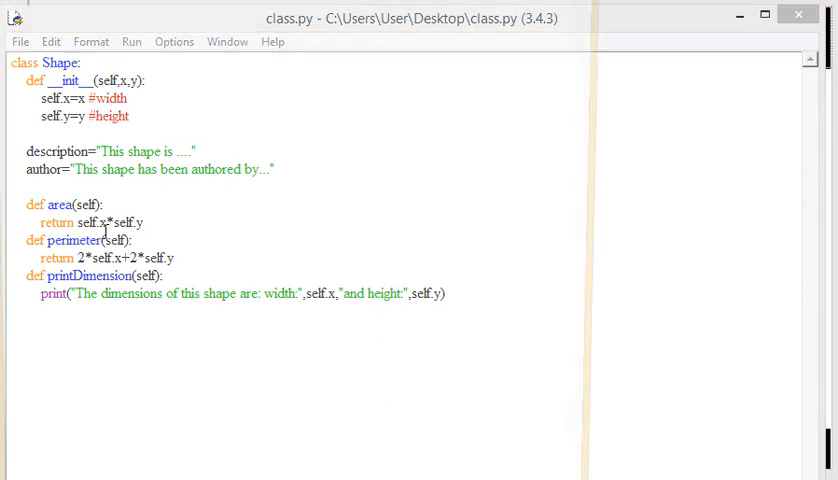
pyautogui.press('F5')
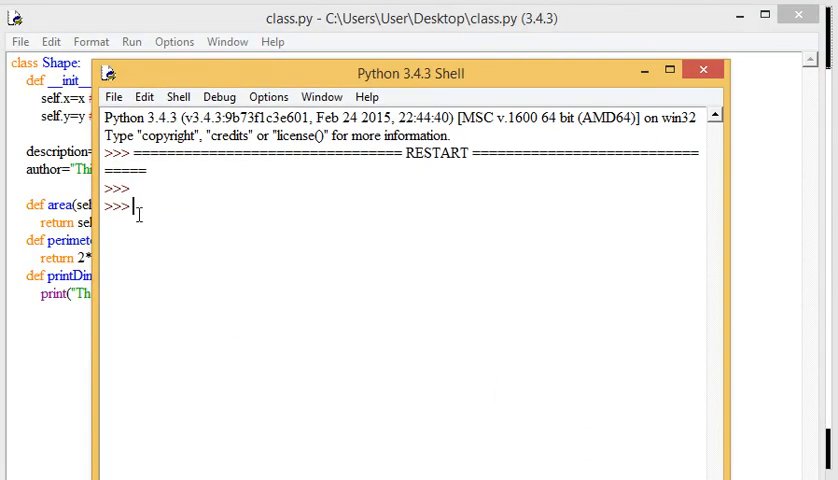
pyautogui.write('#ntohing h')
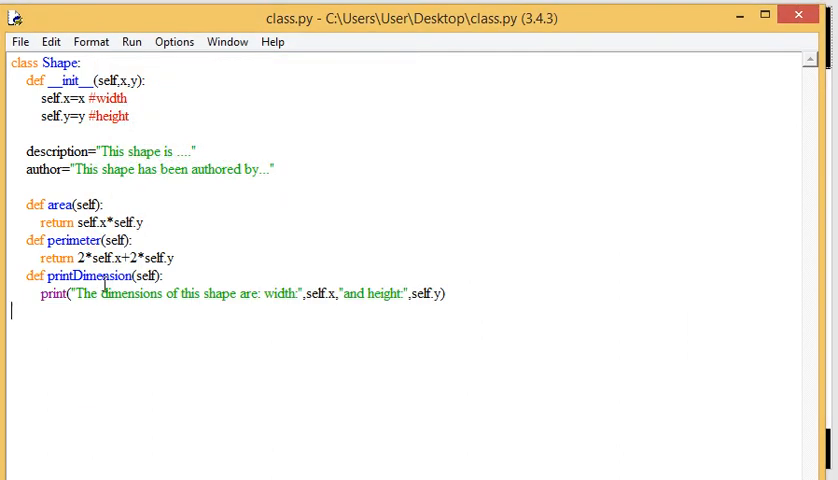
pyautogui.moveTo(496, 298)
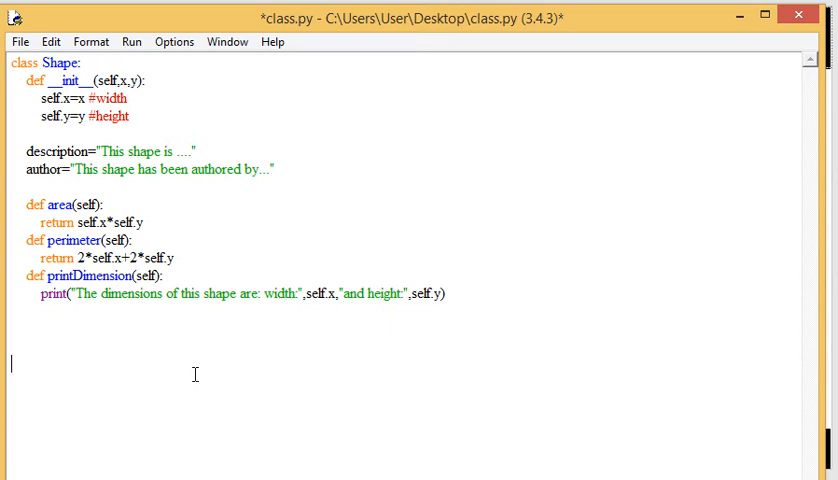
# - Create square=Shape(100,100) and begin typing square.printDimension
pyautogui.write('square=')
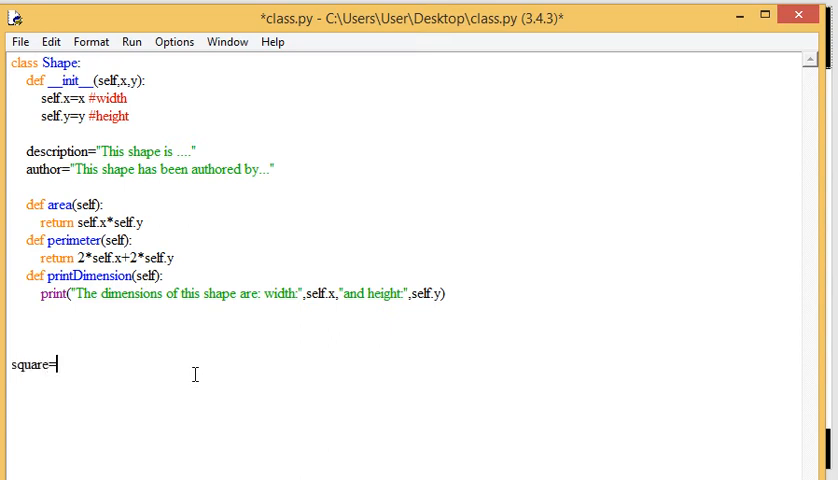
pyautogui.write('Shape')
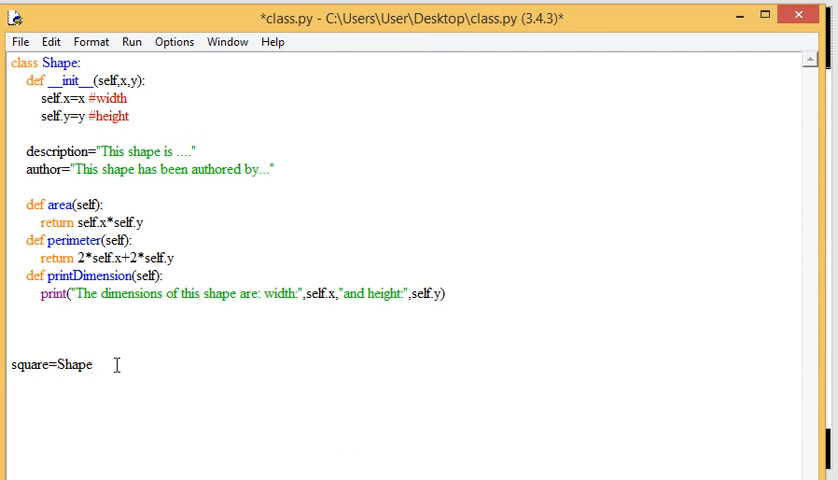
pyautogui.write('(')
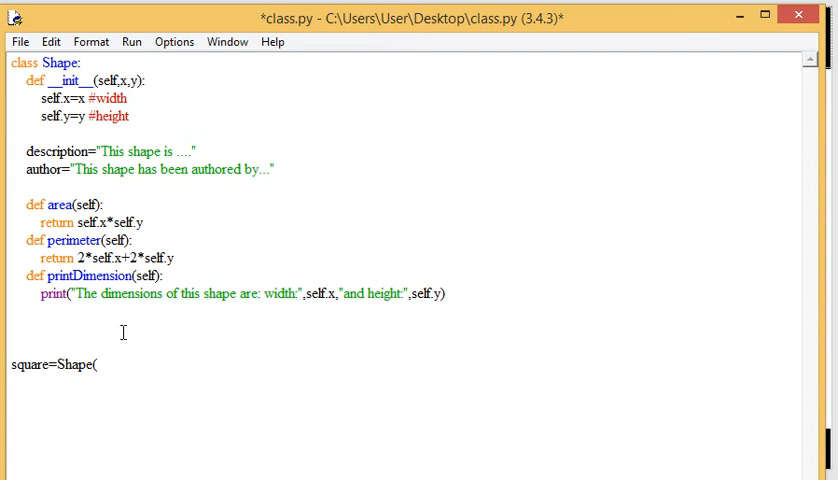
pyautogui.write('10')
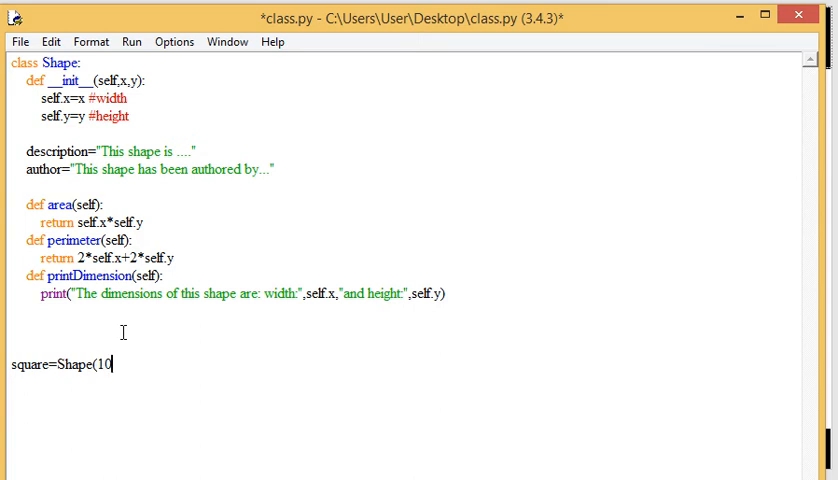
pyautogui.write('0,100)')
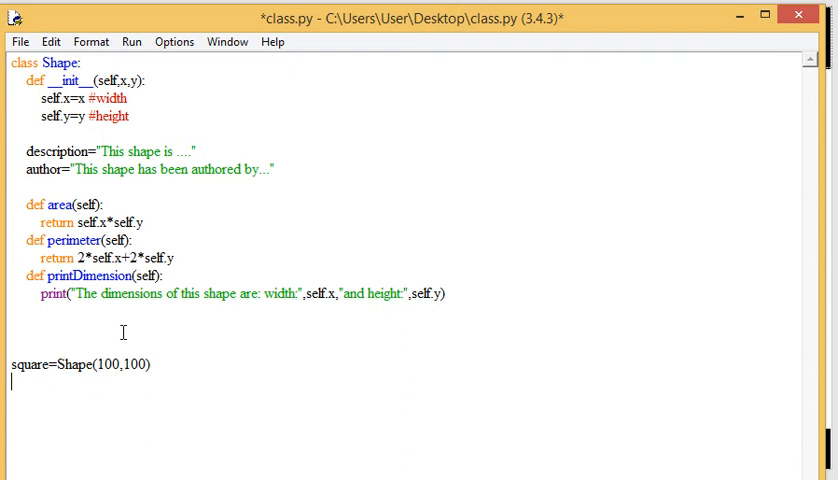
pyautogui.write('squa')
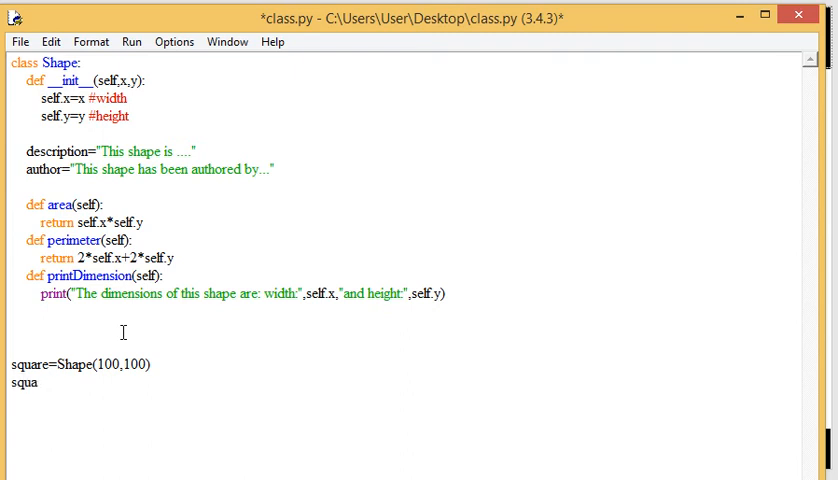
pyautogui.write('re.printDimension')
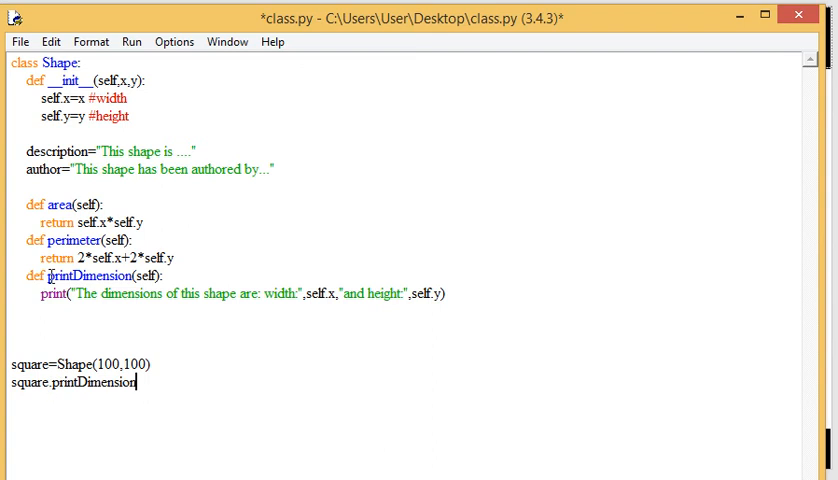
pyautogui.moveTo(182, 355)
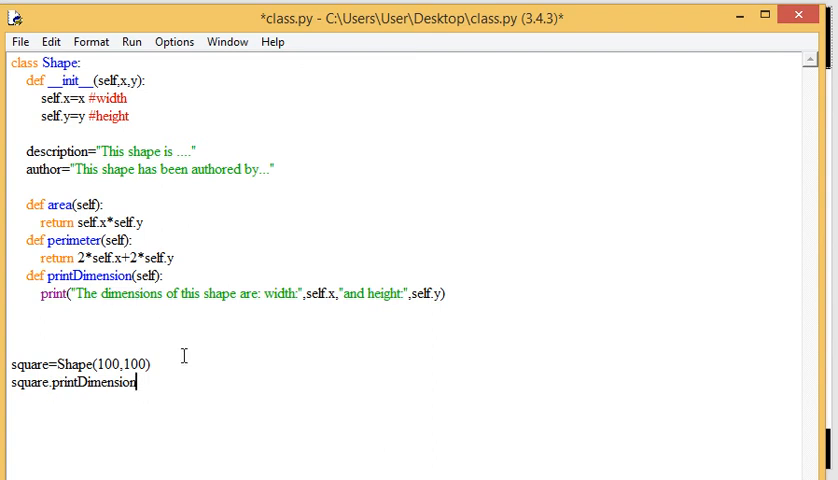
# - Run the module with F5, agreeing to save, so the shell prints width 100, height 100
pyautogui.press('F5')
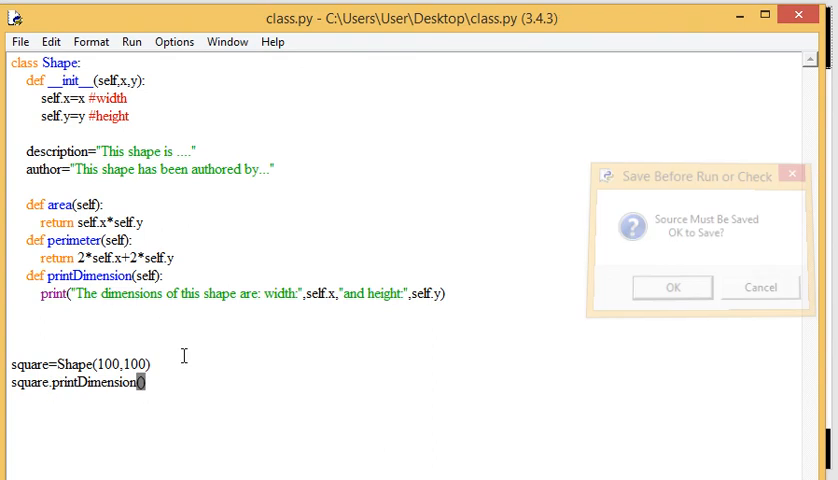
pyautogui.click(677, 287)
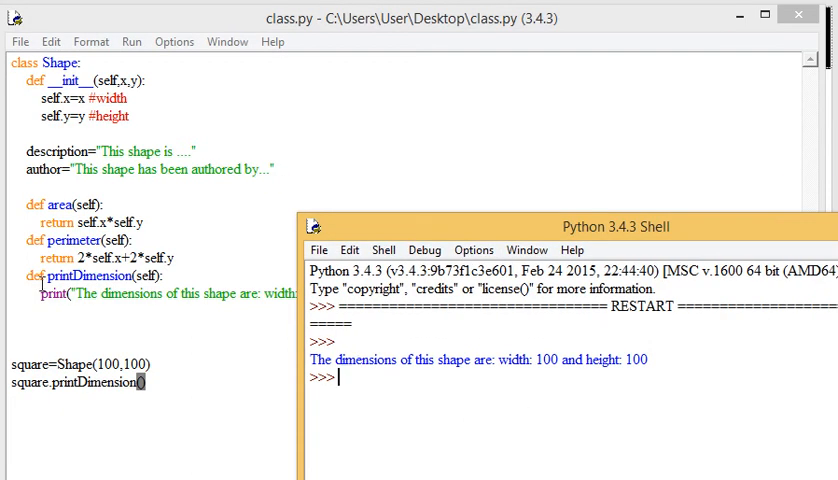
pyautogui.moveTo(411, 384)
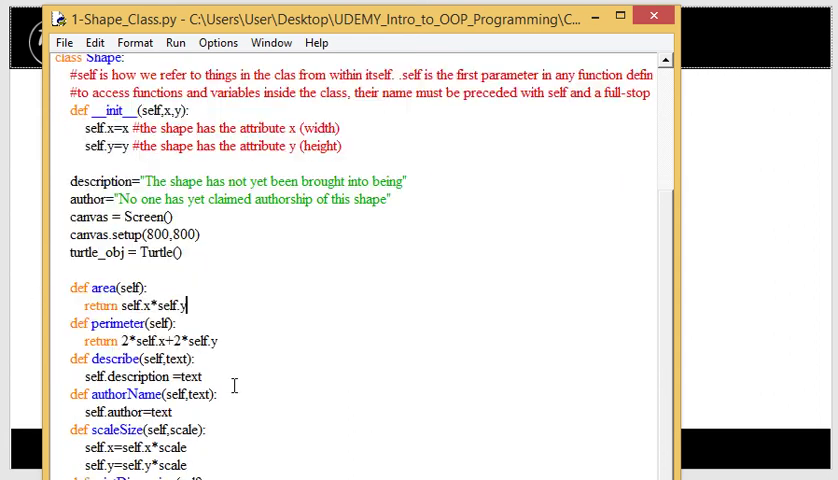
# - Change the square's first 100 to 50, making it Shape(50,100)
pyautogui.scroll(-3)
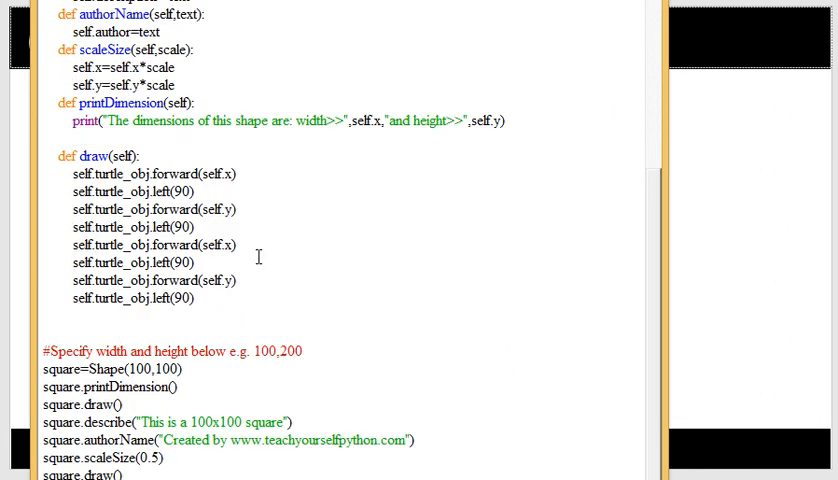
pyautogui.scroll(-3)
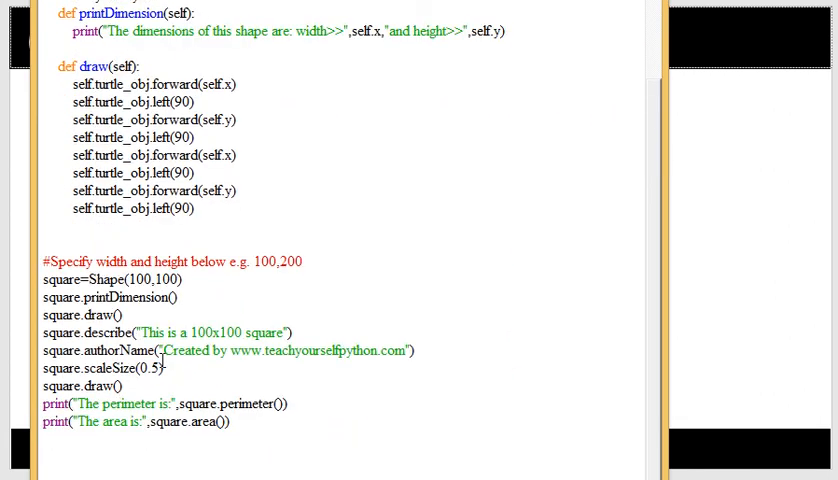
pyautogui.doubleClick(141, 279)
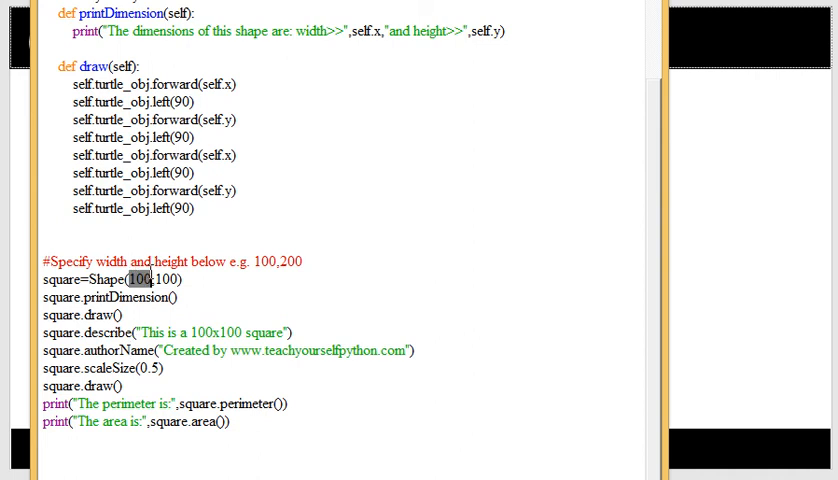
pyautogui.write('50')
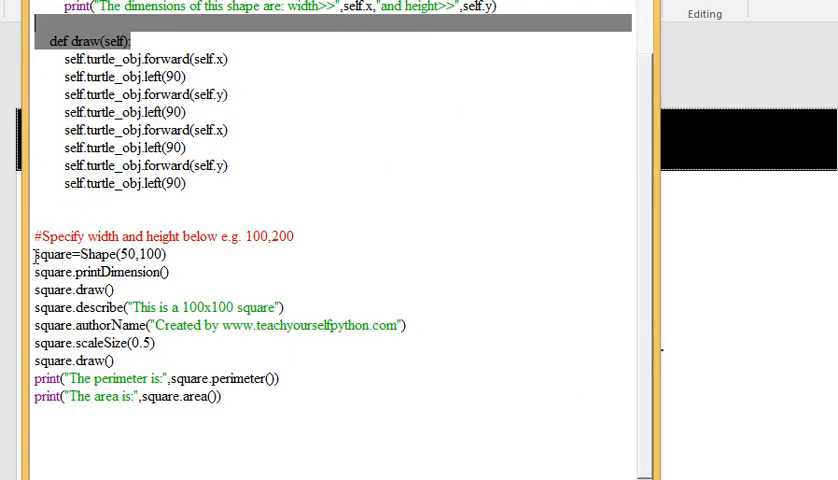
pyautogui.tripleClick(100, 253)
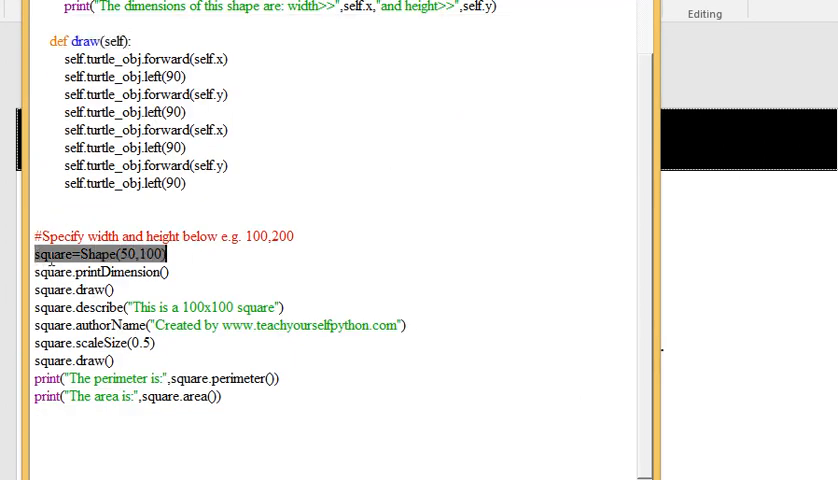
pyautogui.click(180, 253)
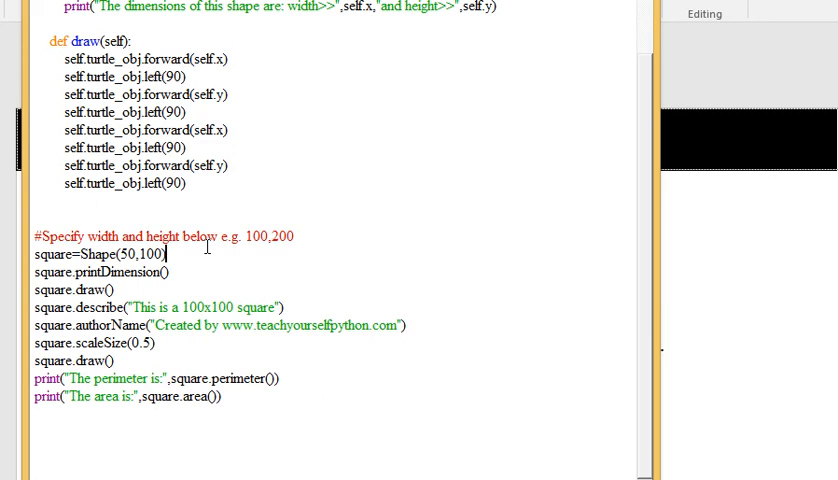
pyautogui.doubleClick(52, 254)
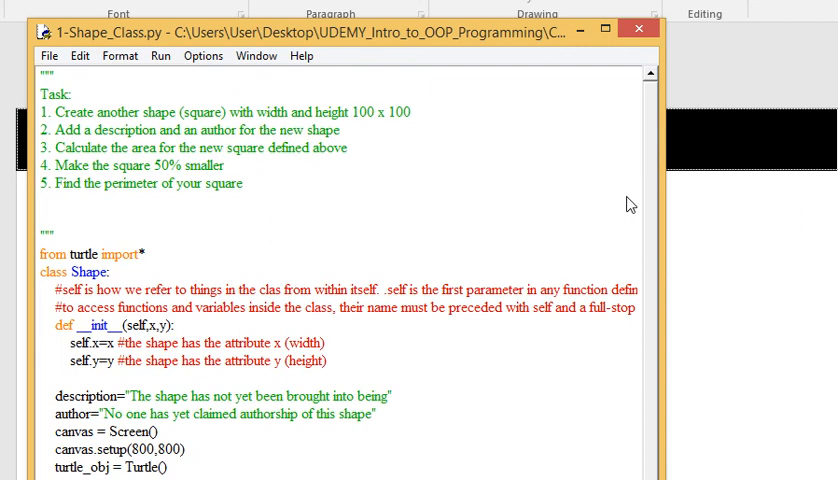
pyautogui.scroll(-3)
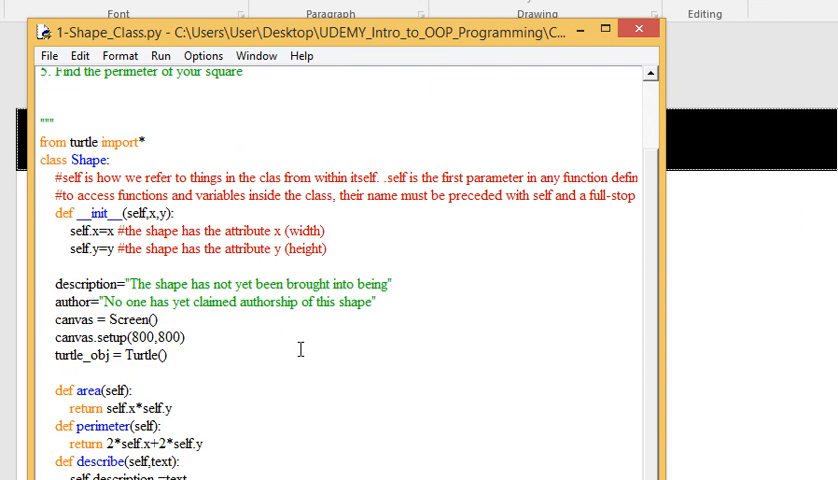
pyautogui.moveTo(50, 206)
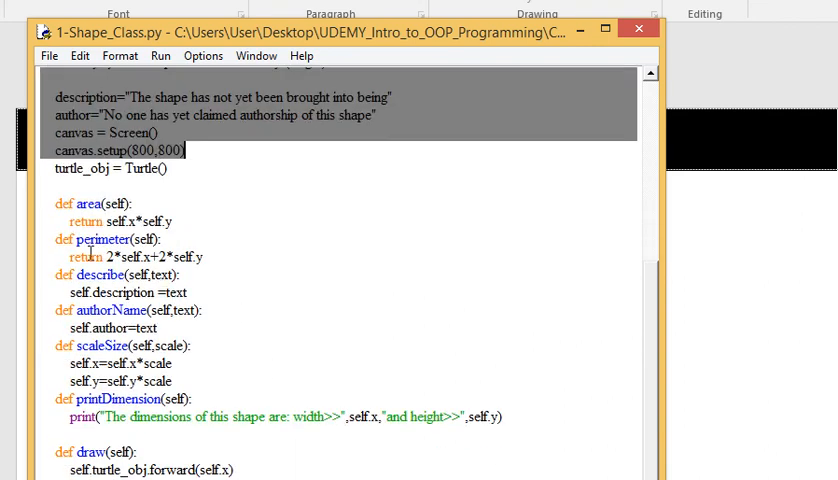
pyautogui.moveTo(637, 30)
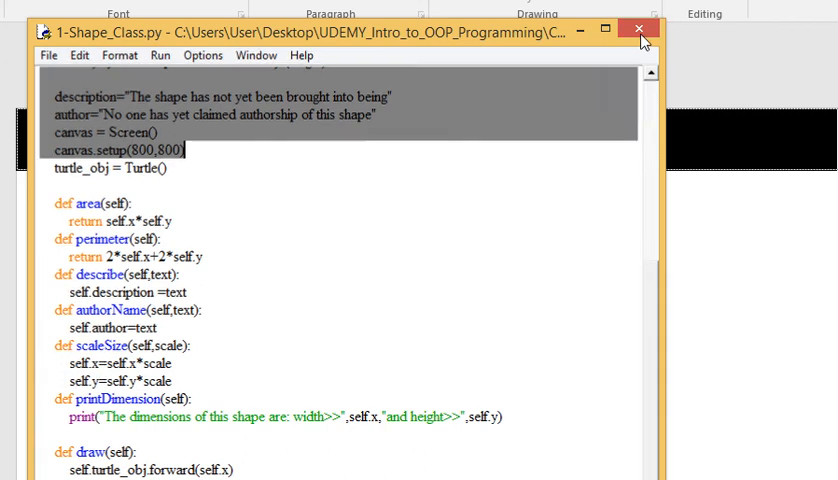